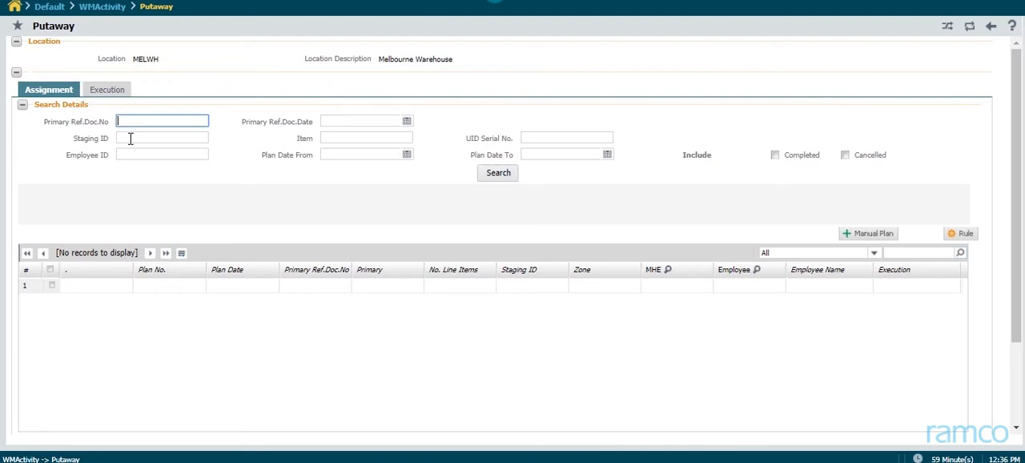
{"action": "mouse_move", "coordinate": [708, 198]}
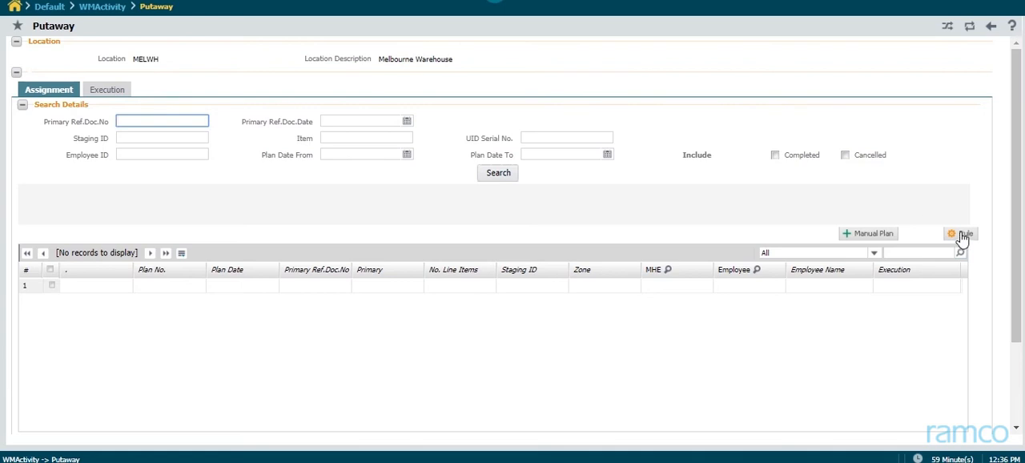
Open the Melbourne warehouse putaway rules to review tactical and skill set rules.
{"action": "left_click", "coordinate": [966, 233]}
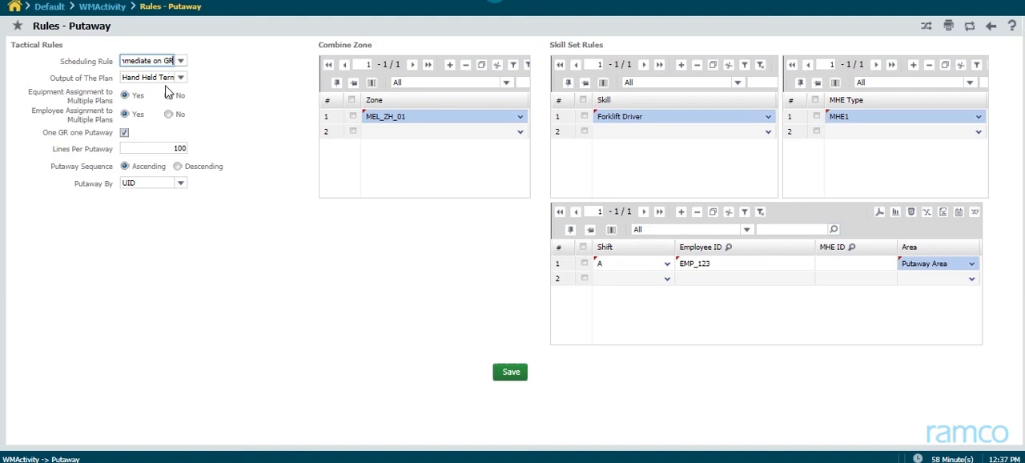
{"action": "left_click", "coordinate": [124, 132]}
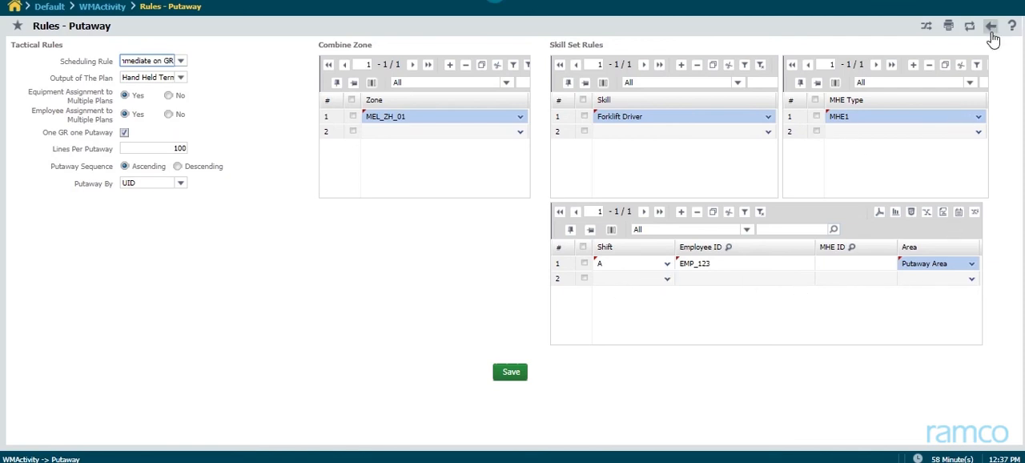
Start a manual putaway plan, search the available orders, and select PO/001.
{"action": "left_click", "coordinate": [992, 26]}
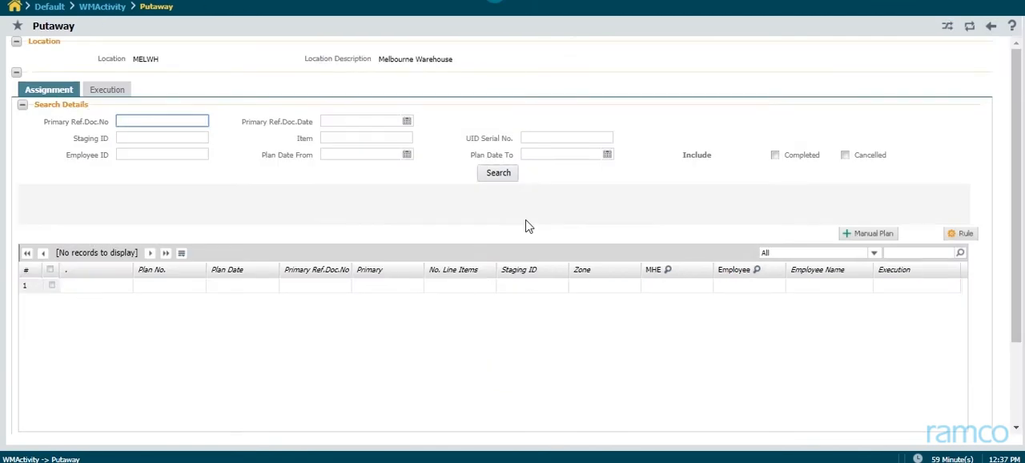
{"action": "left_click", "coordinate": [497, 173]}
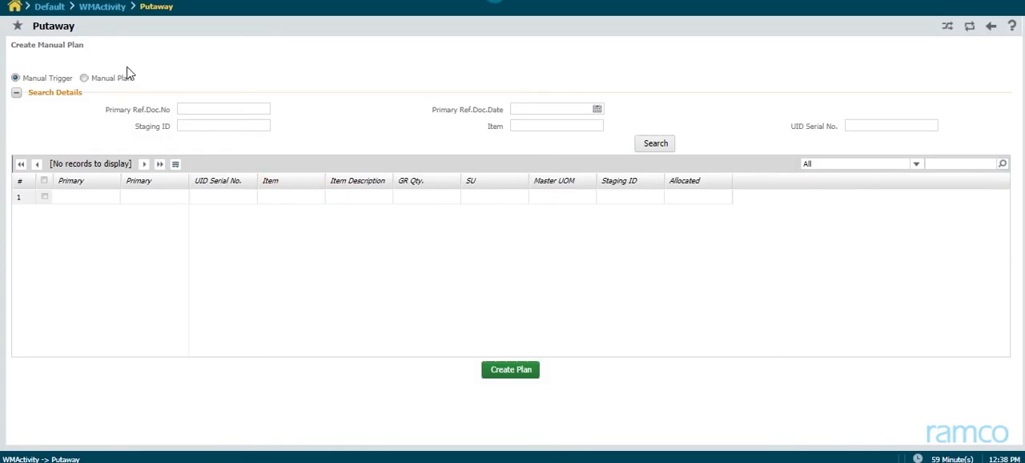
{"action": "left_click", "coordinate": [84, 78]}
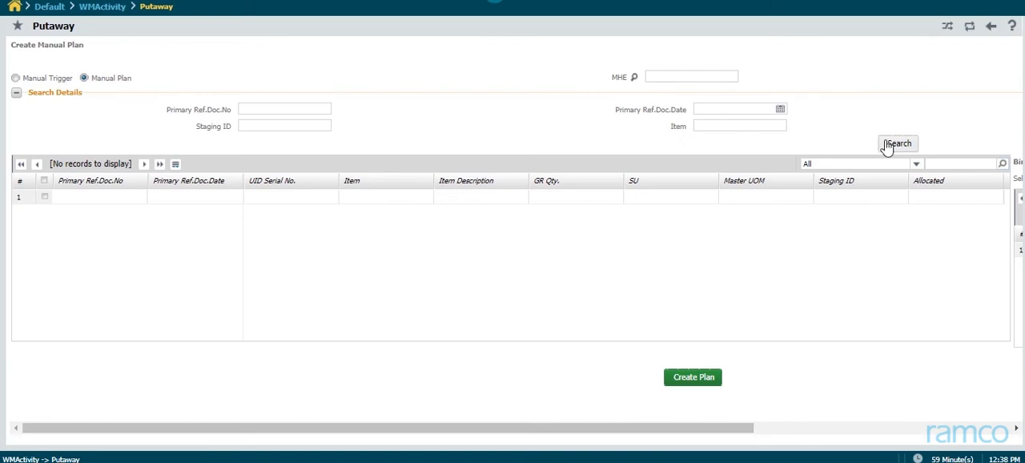
{"action": "left_click", "coordinate": [897, 143]}
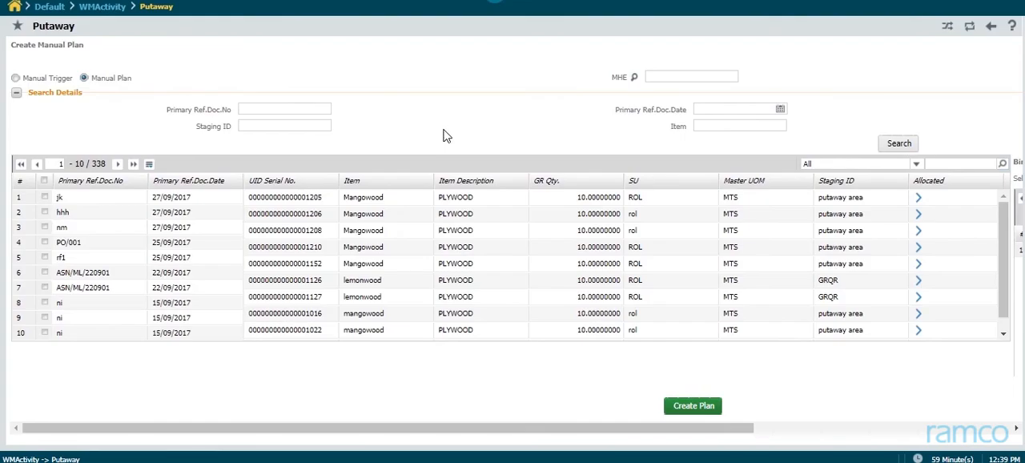
{"action": "mouse_move", "coordinate": [68, 242]}
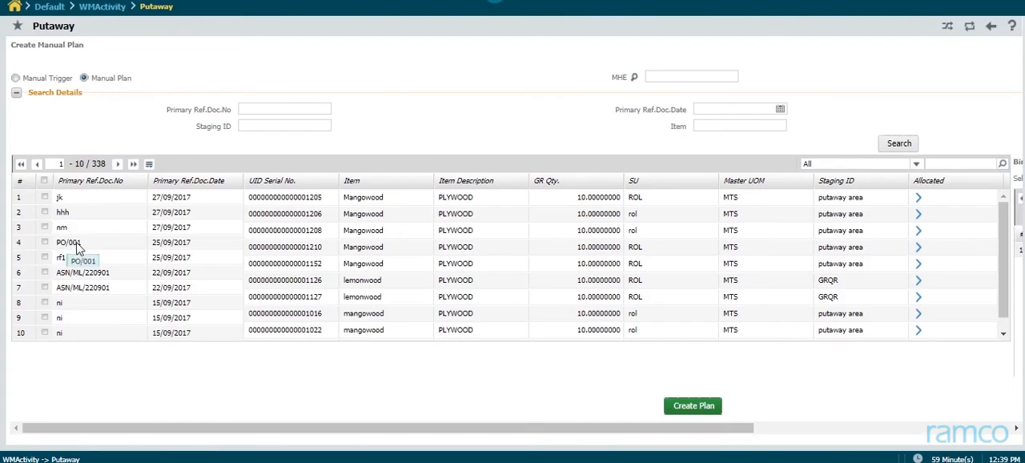
{"action": "mouse_move", "coordinate": [506, 257]}
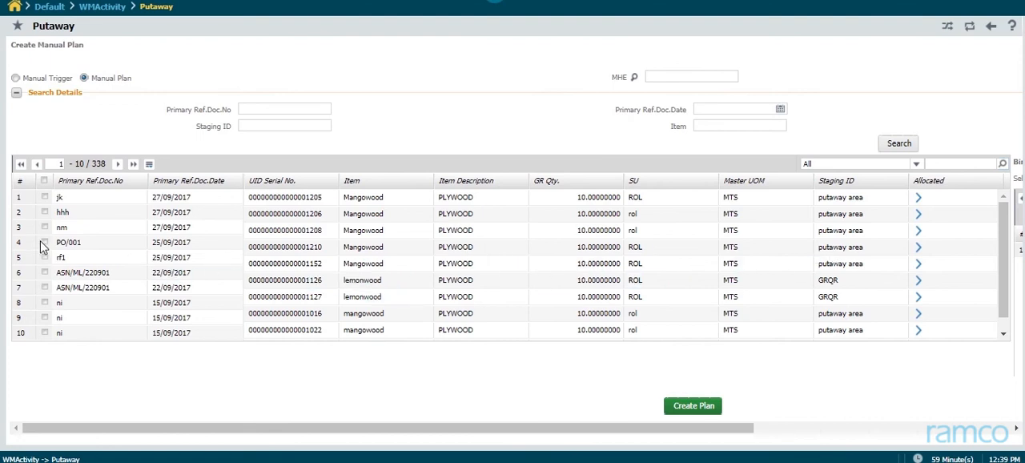
{"action": "left_click", "coordinate": [45, 242]}
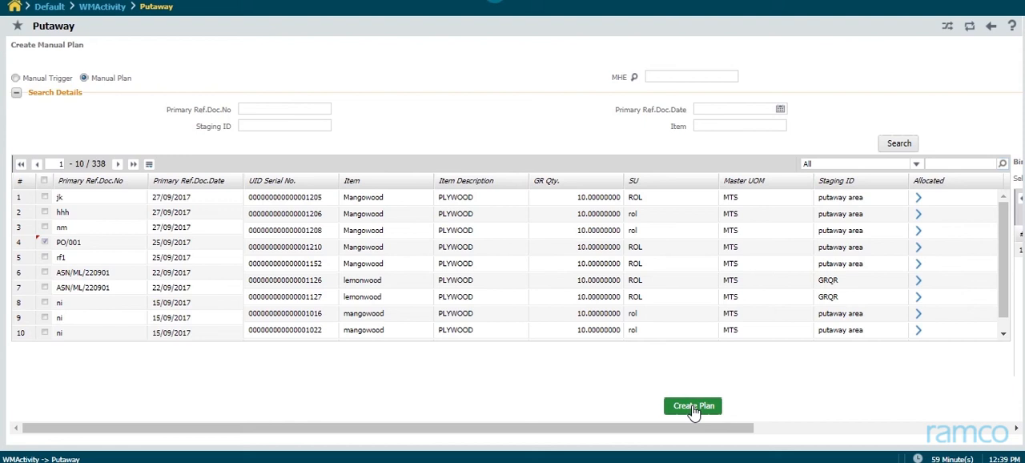
Create the putaway plan, confirmed as PUTAWAY0787.
{"action": "left_click", "coordinate": [693, 405]}
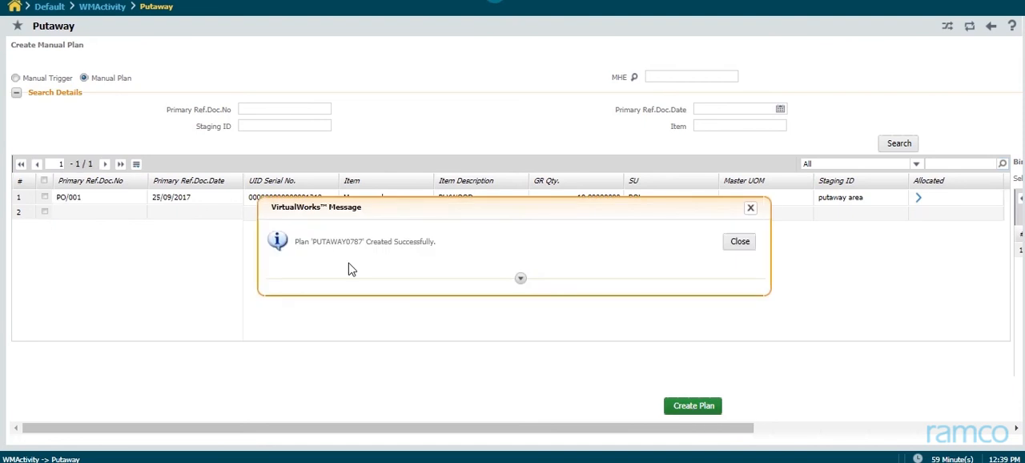
{"action": "mouse_move", "coordinate": [311, 258]}
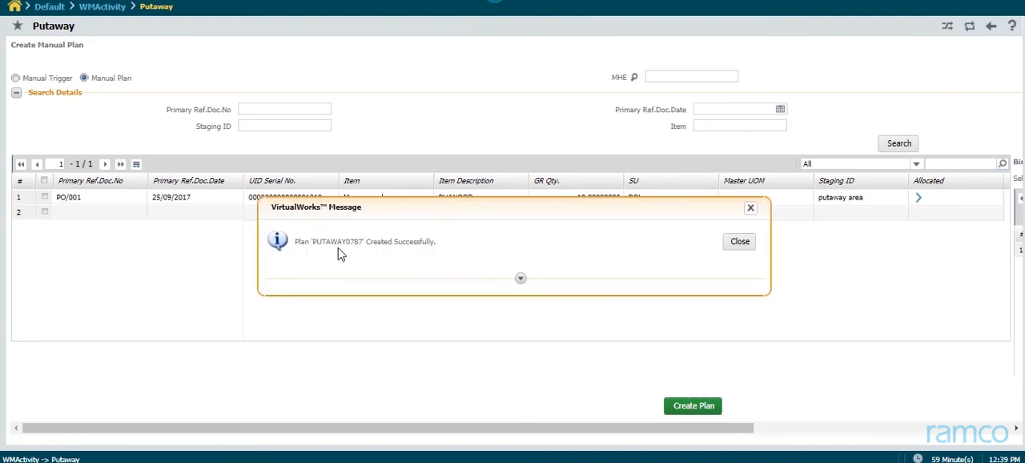
{"action": "mouse_move", "coordinate": [361, 253]}
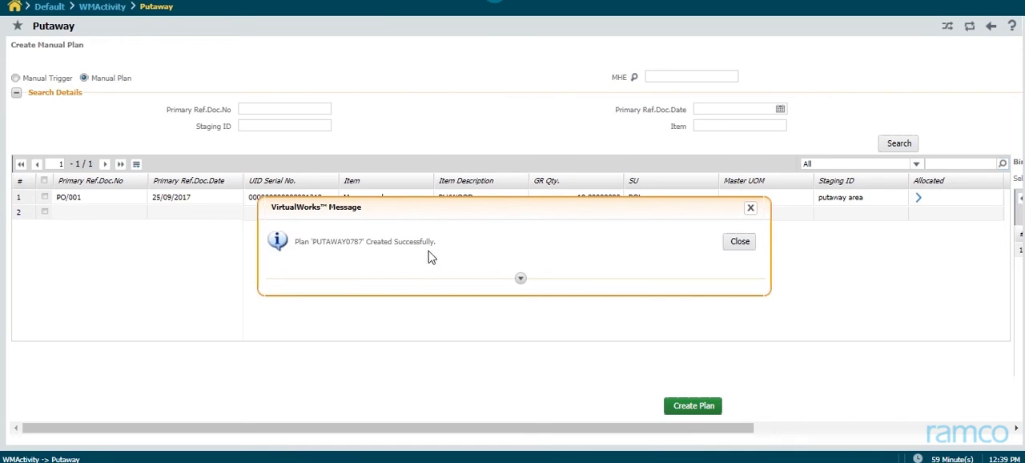
{"action": "mouse_move", "coordinate": [446, 257]}
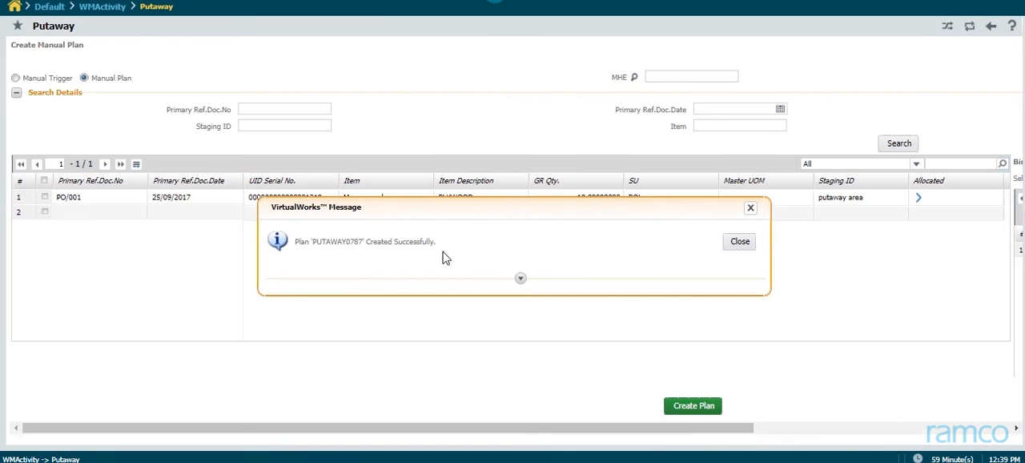
{"action": "mouse_move", "coordinate": [604, 271]}
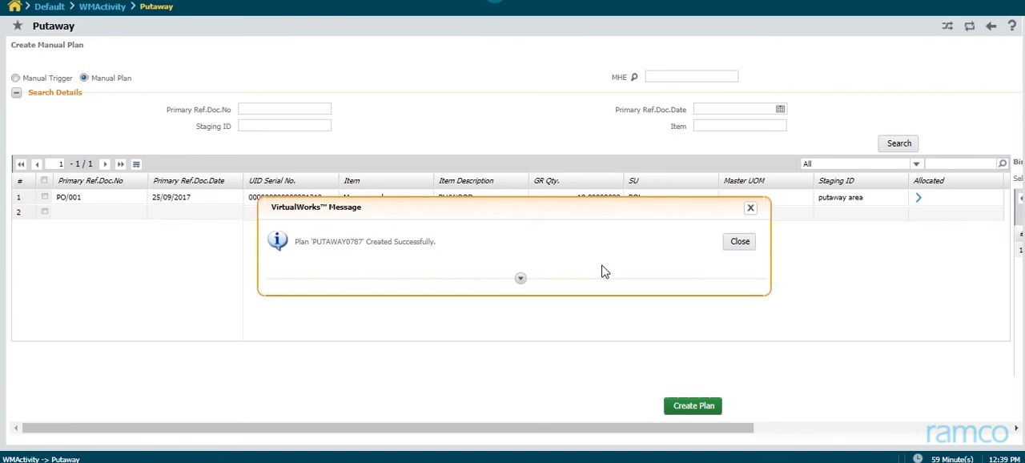
{"action": "mouse_move", "coordinate": [704, 262]}
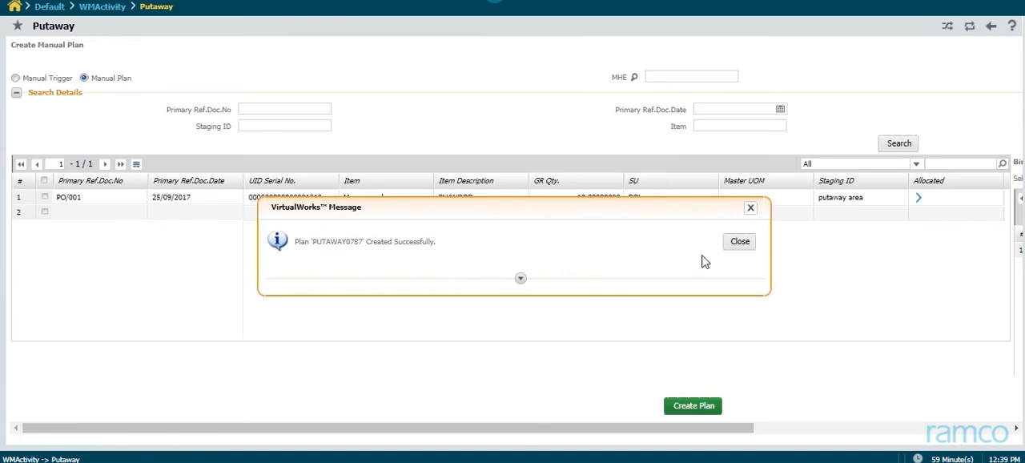
Enter employee EMP_123 on PUTAWAY0787 and view the line's batch/lot details.
{"action": "left_click", "coordinate": [738, 241]}
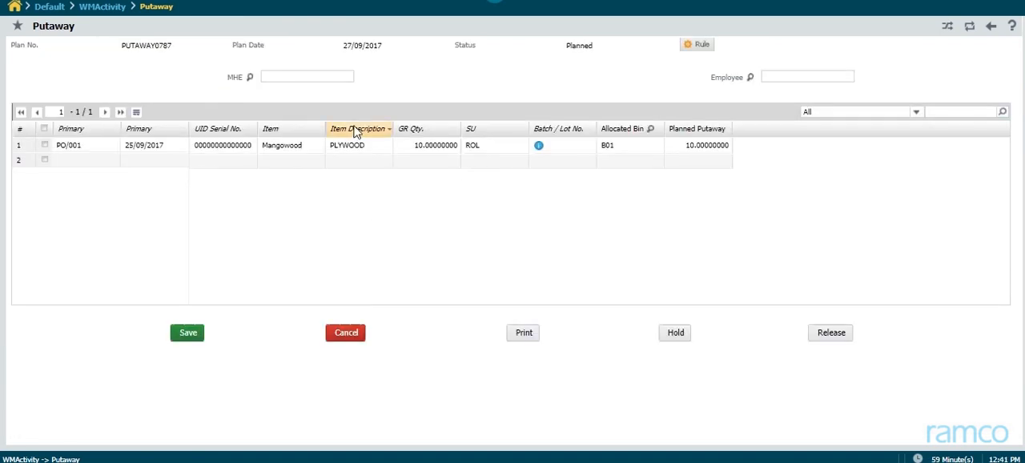
{"action": "type", "text": "EMP_123"}
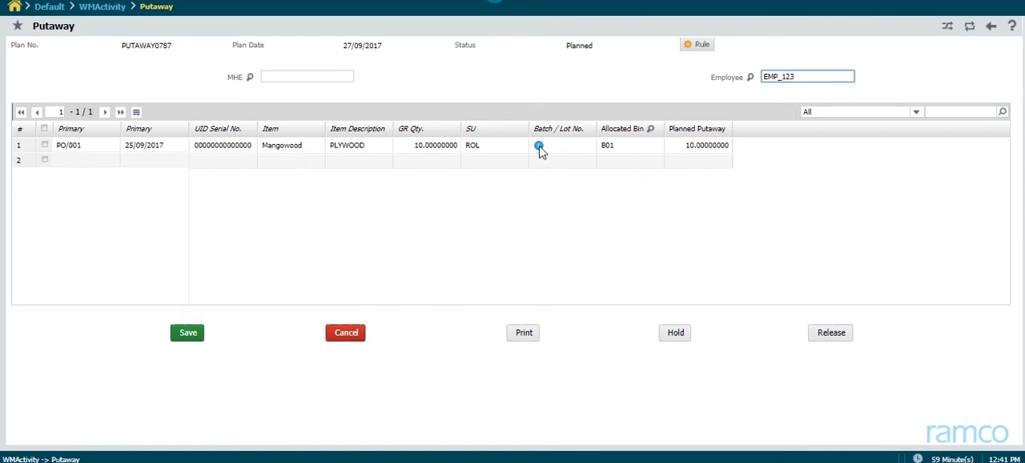
{"action": "left_click", "coordinate": [539, 146]}
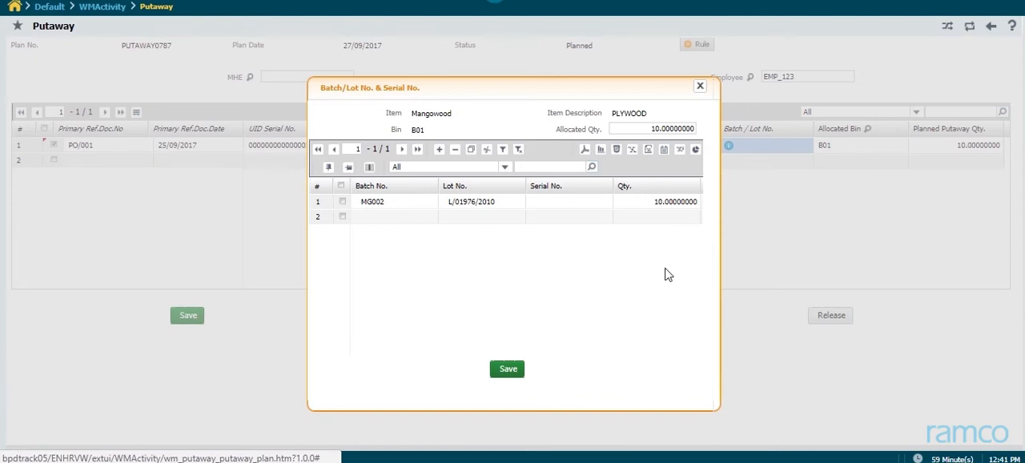
{"action": "left_click", "coordinate": [507, 368]}
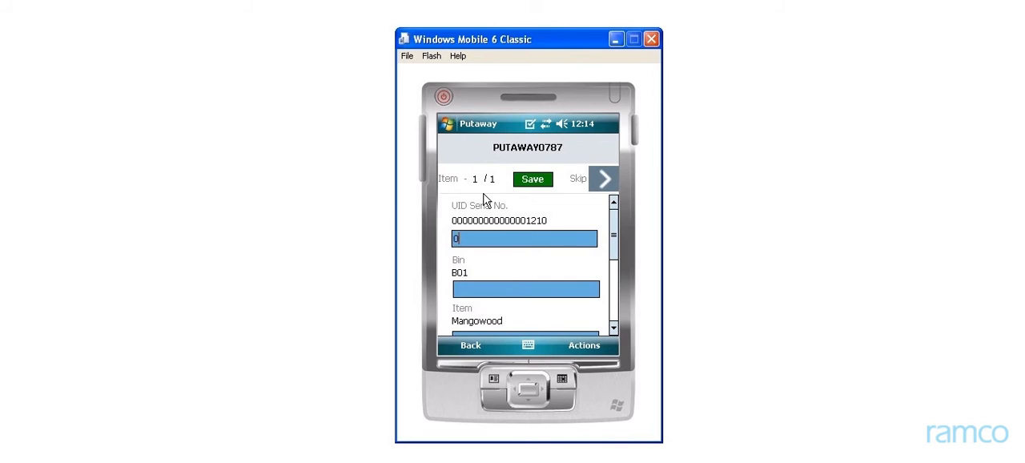
On the handheld, enter the UID serial and bin B01, then save.
{"action": "type", "text": "00000000000001210"}
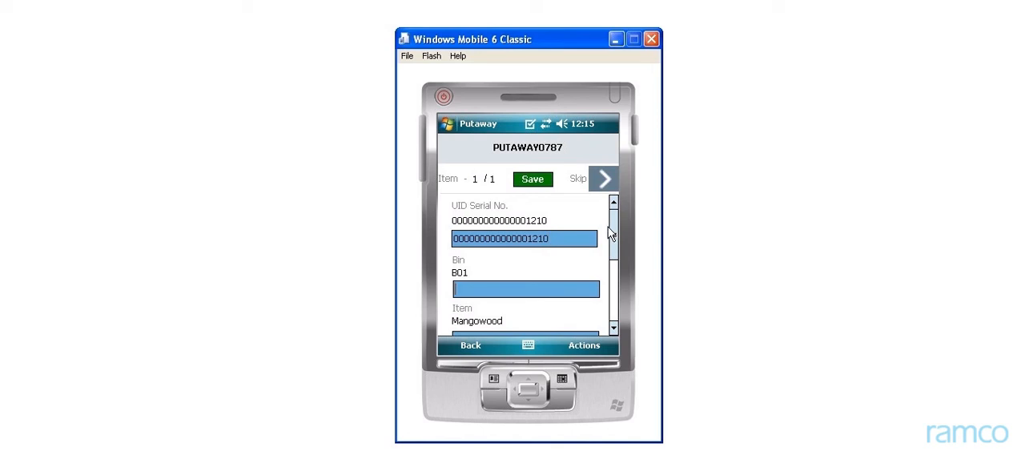
{"action": "scroll", "scroll_direction": "down", "scroll_amount": 3}
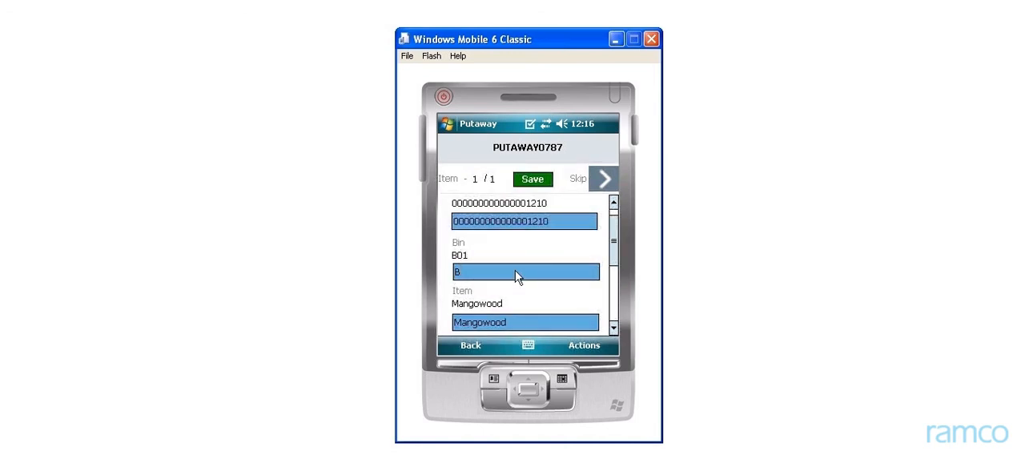
{"action": "type", "text": "01"}
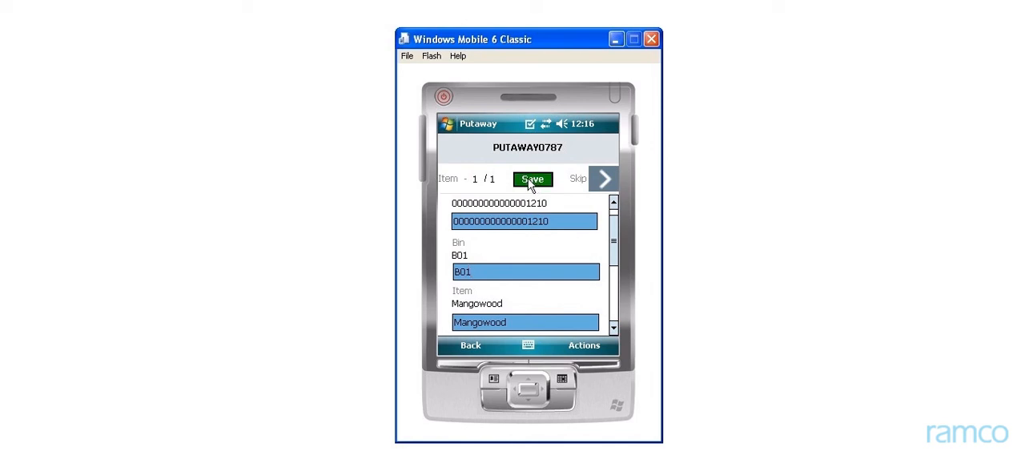
{"action": "left_click", "coordinate": [532, 179]}
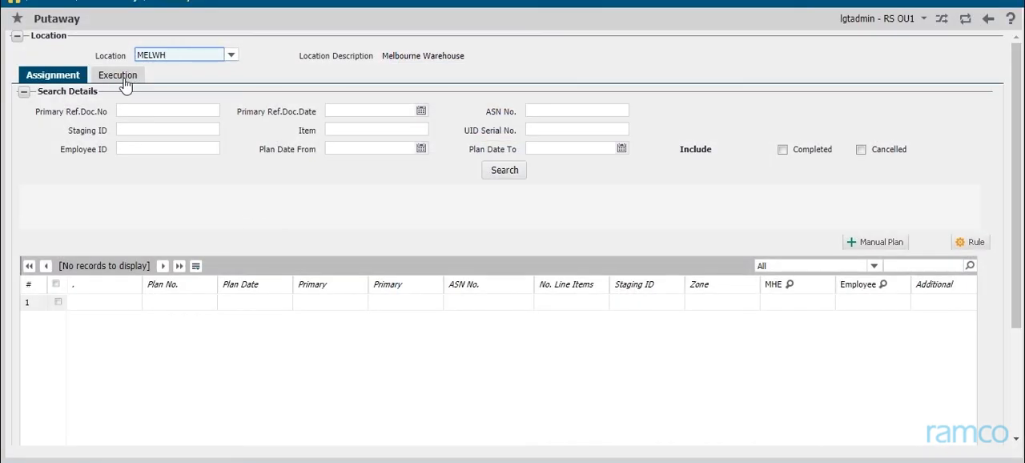
Search the Execution tab for my putaway plans and pick PUTAWAY1685.
{"action": "left_click", "coordinate": [117, 74]}
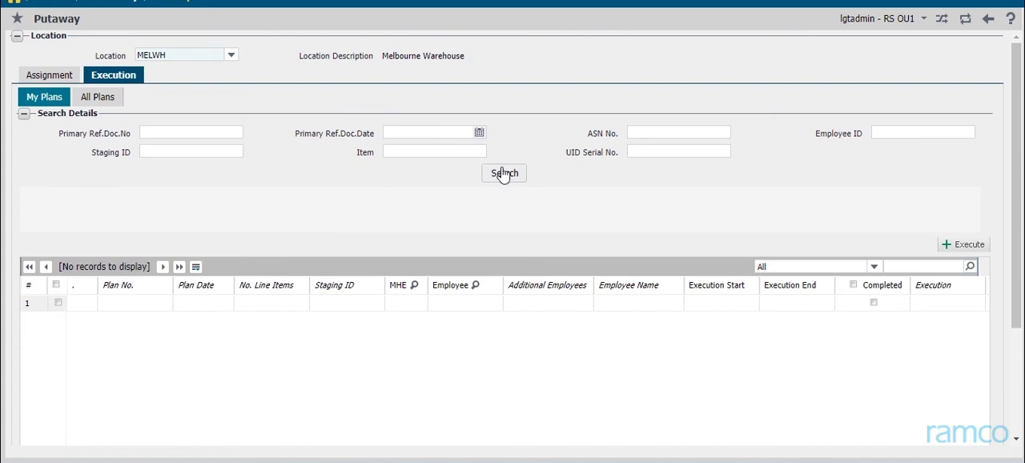
{"action": "left_click", "coordinate": [504, 173]}
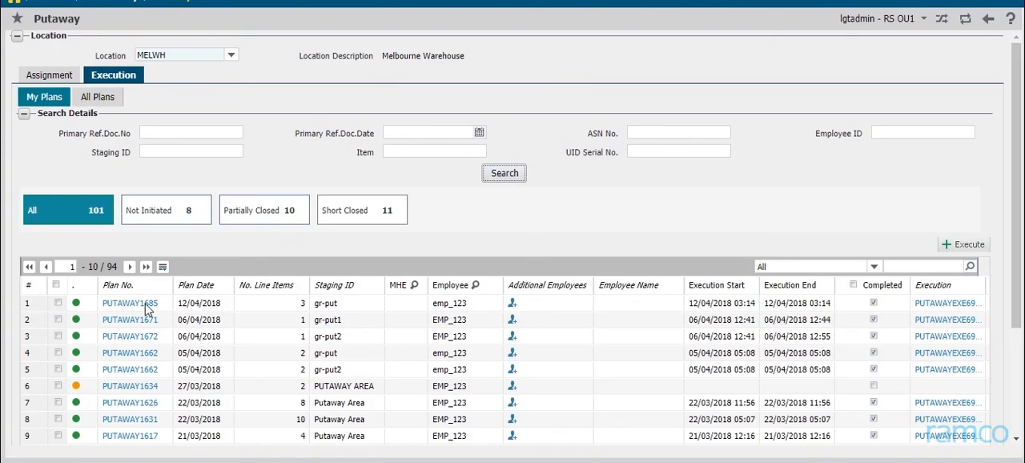
{"action": "left_click", "coordinate": [130, 302]}
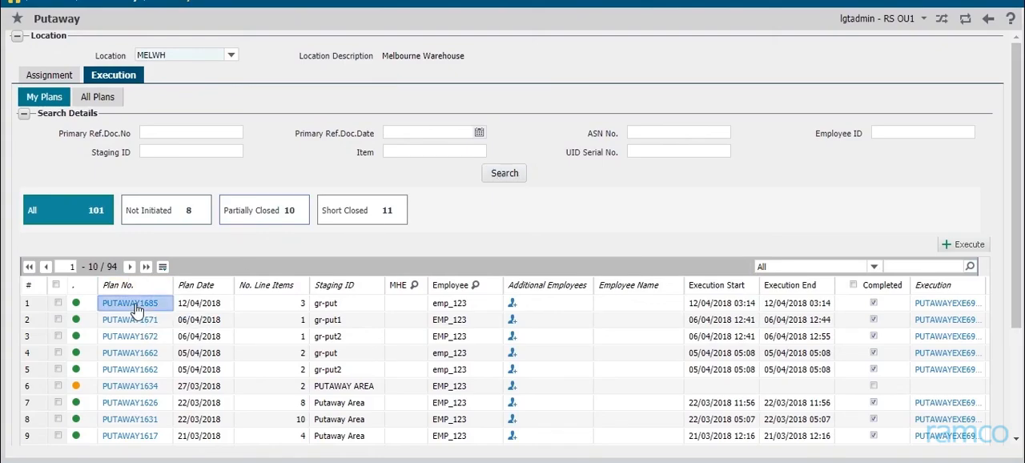
Open PUTAWAY1685's execution details showing three accepted Mangowood lines.
{"action": "left_click", "coordinate": [130, 303]}
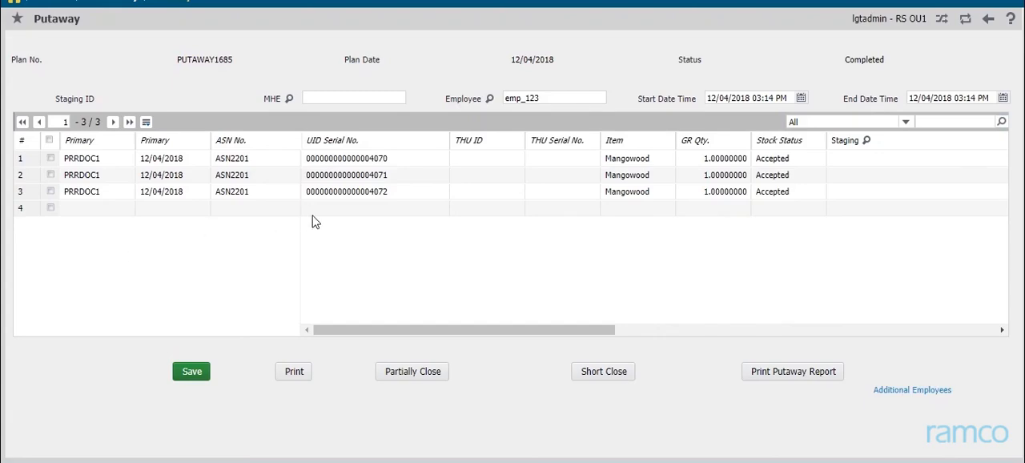
{"action": "mouse_move", "coordinate": [610, 206]}
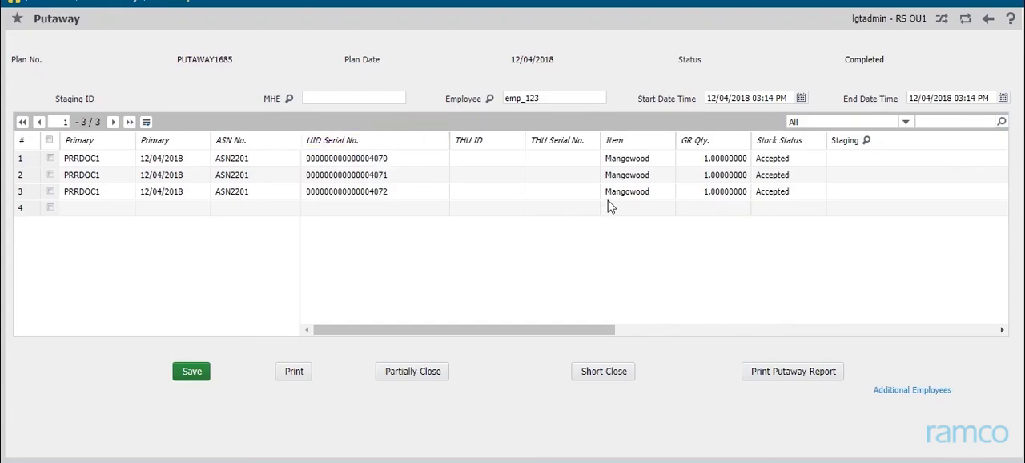